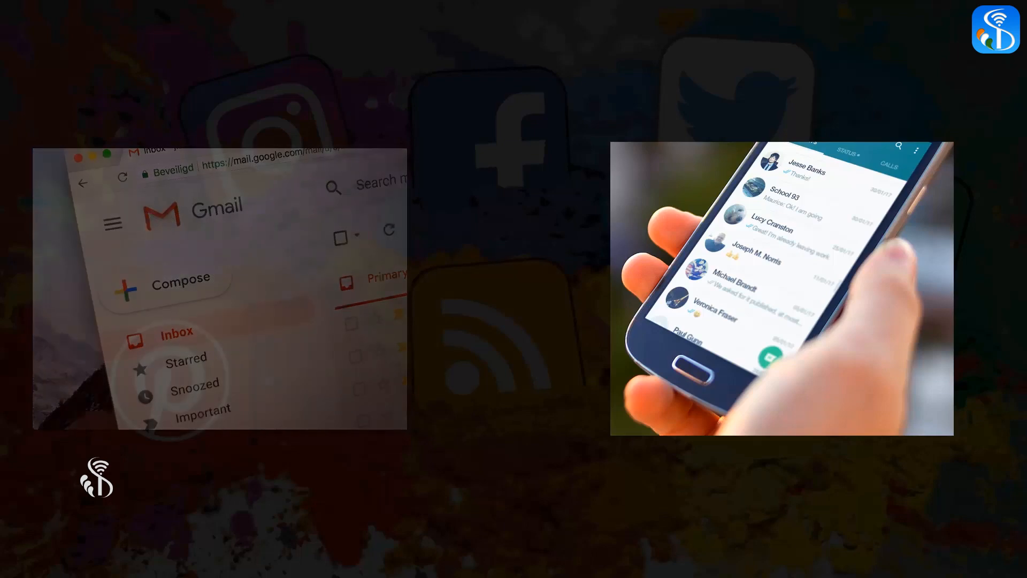
Step: Advance the slideshow to the Gmail inbox screenshot with the Google apps grid open
left_click(836, 167)
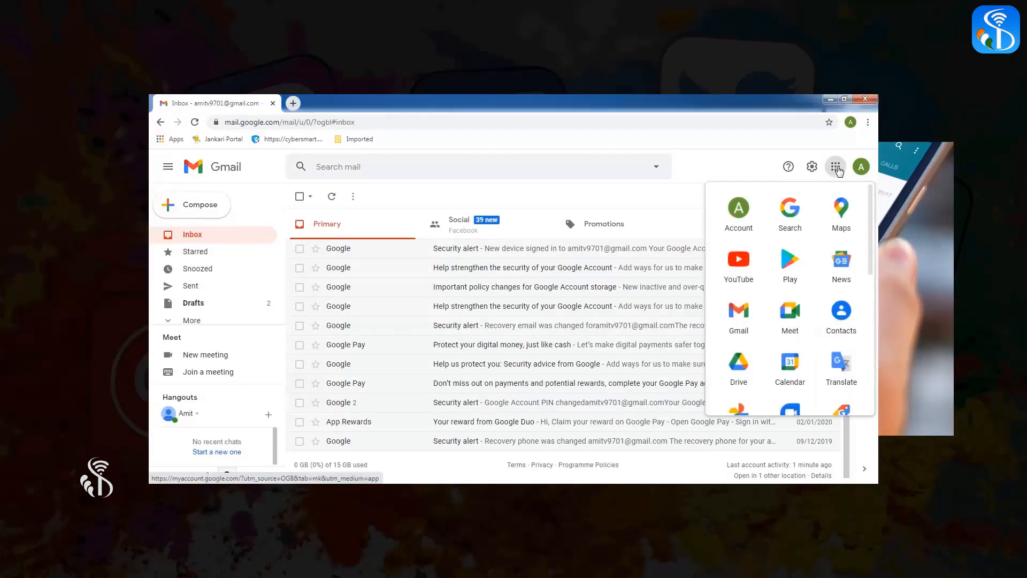
mouse_move(790, 364)
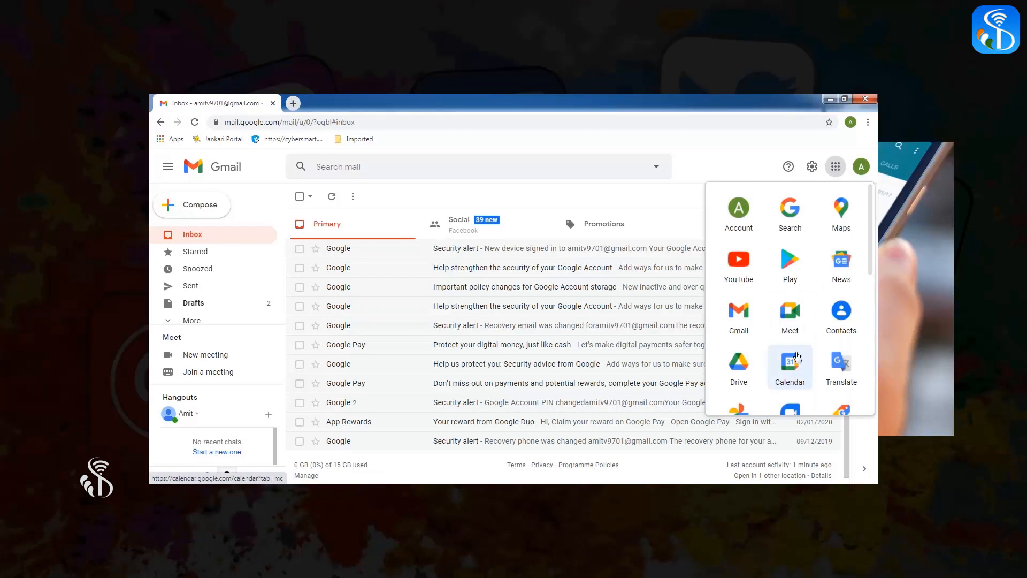